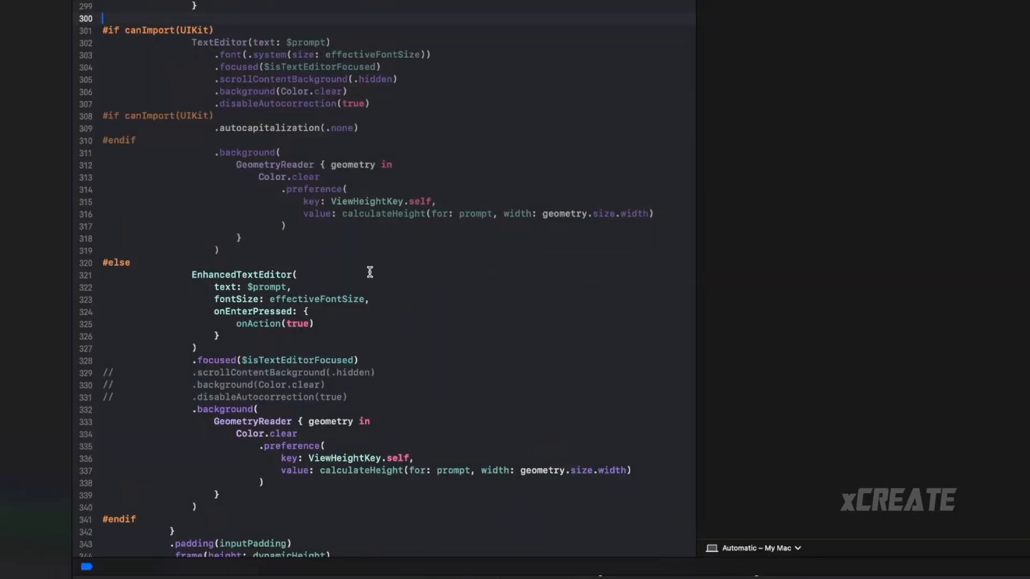
# Replace the macOS branch's .focused binding $isTextEditorFocused with $isFocused on line 328
pyautogui.doubleClick(296, 360)
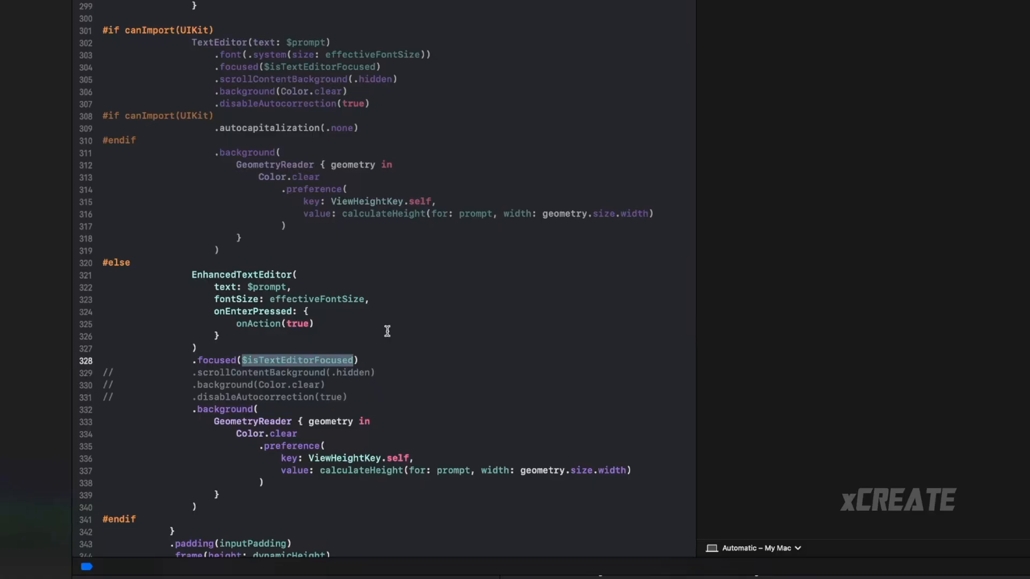
pyautogui.write('#is)')
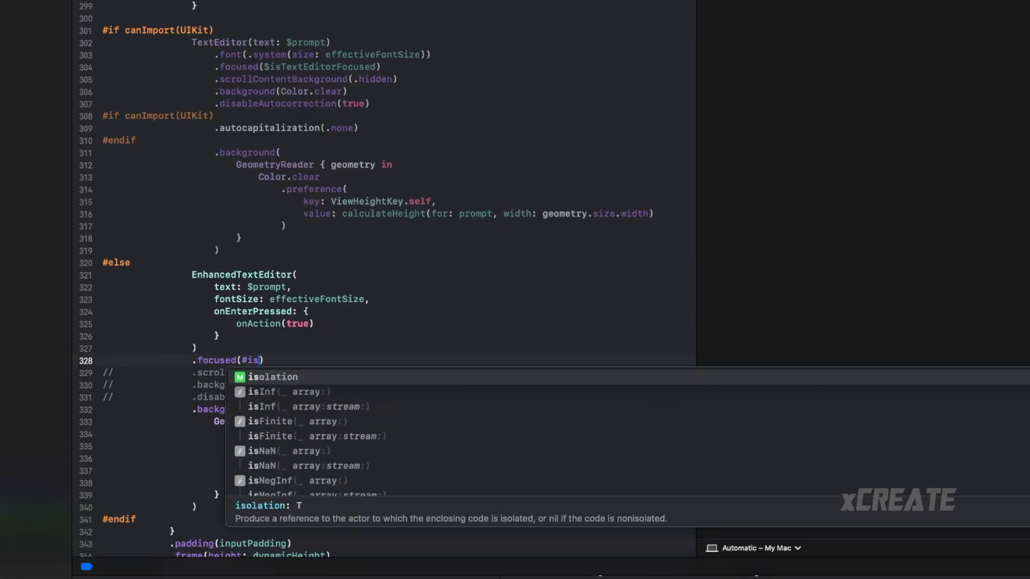
pyautogui.write('$isFocused')
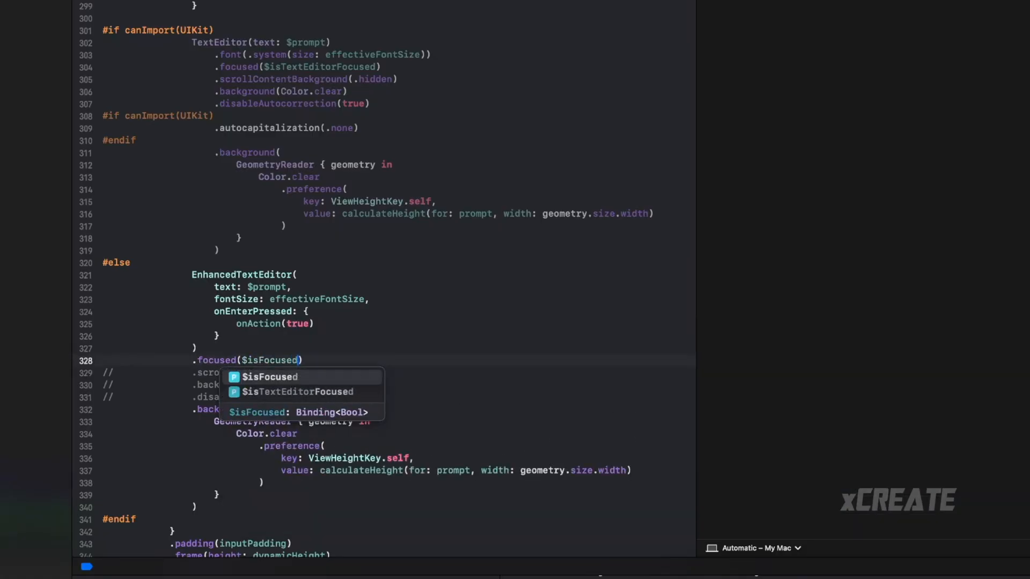